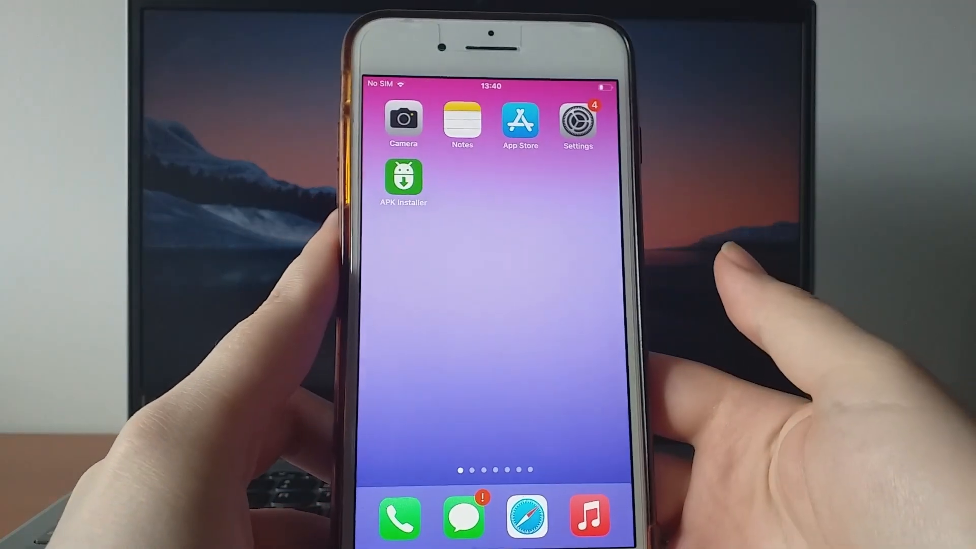
Confirm Low Power Mode is off on the Settings Battery page
click(576, 121)
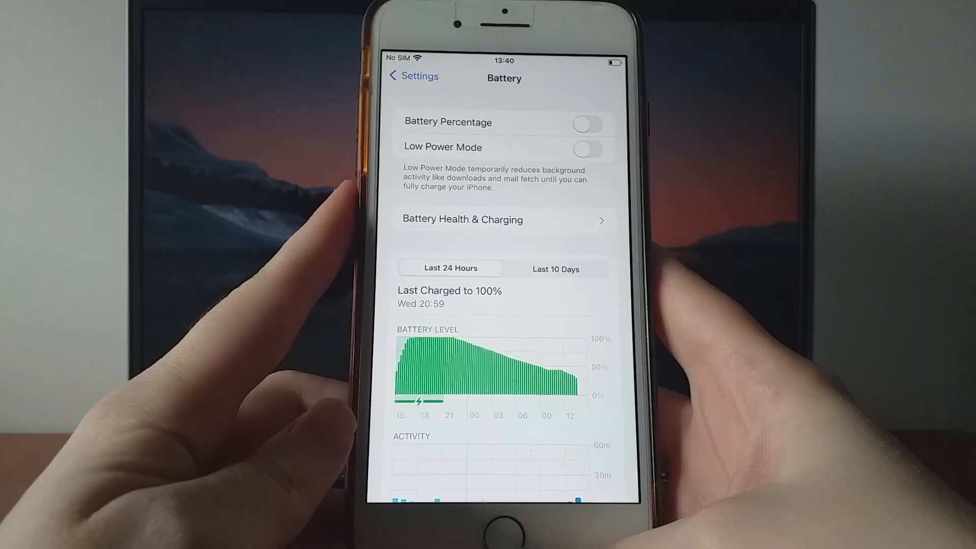
click(412, 75)
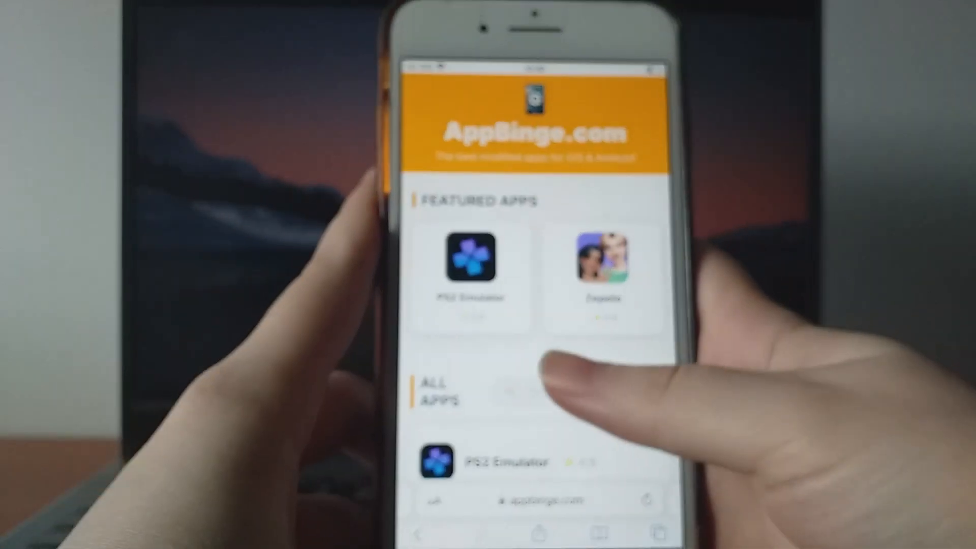
Search the All Apps list for 'A' and select the APK Installer result
text(A)
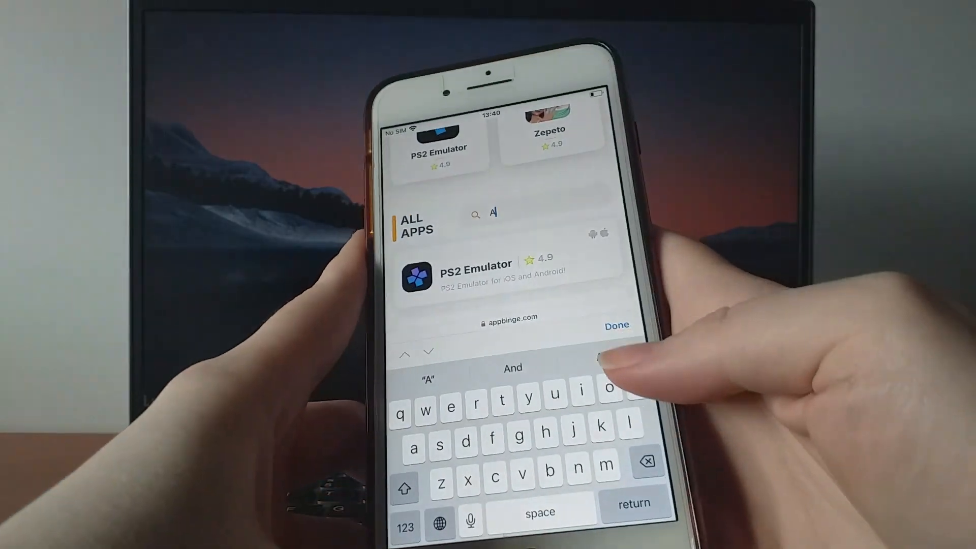
click(616, 325)
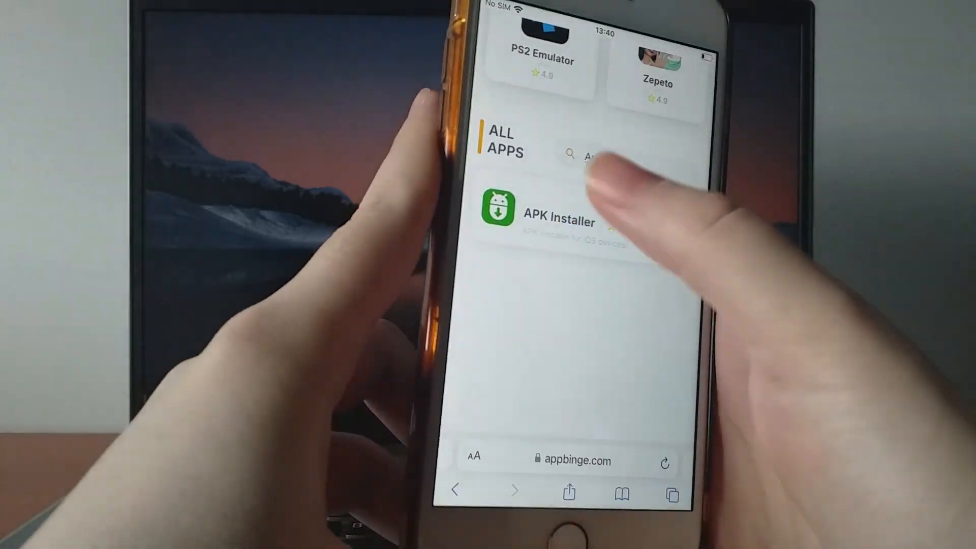
click(559, 219)
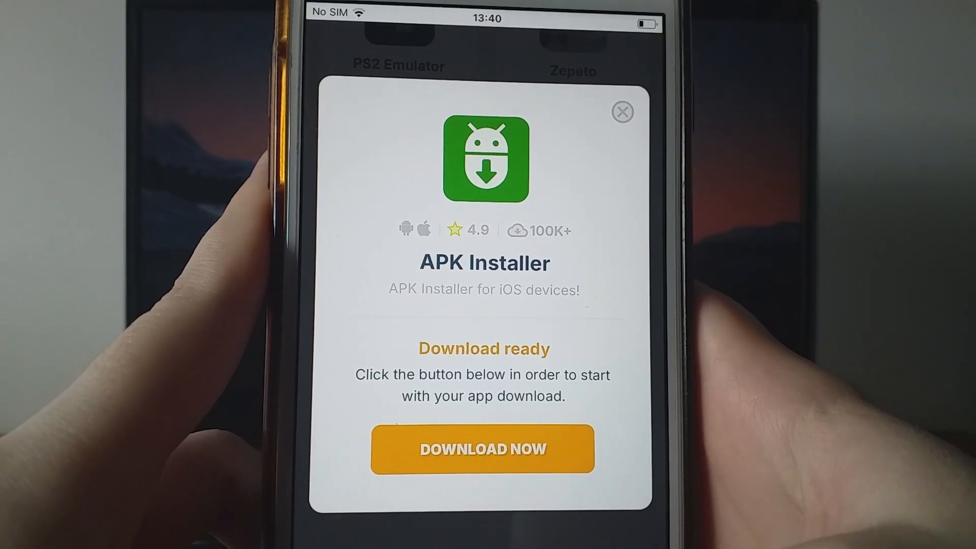
Start the APK Installer download via Download Now, reaching the processing screen
click(484, 449)
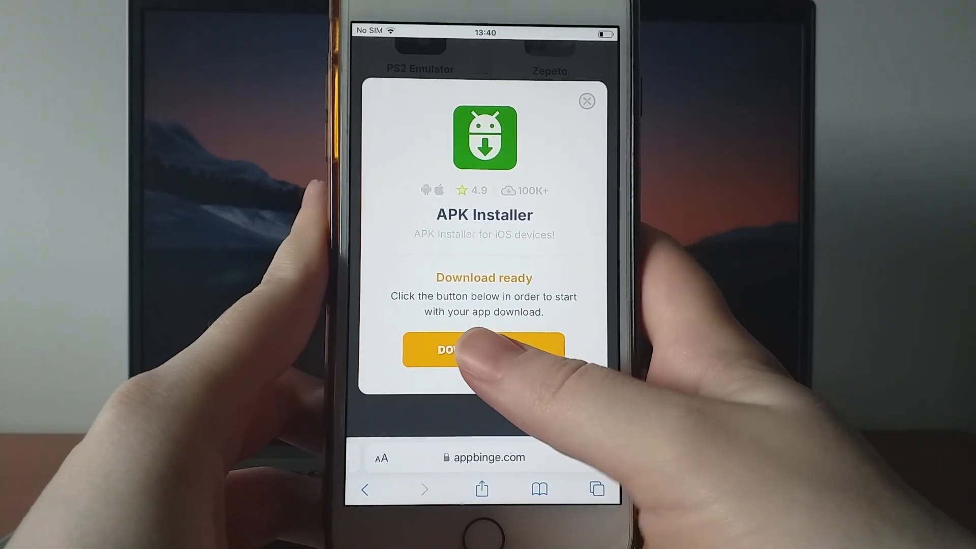
click(484, 348)
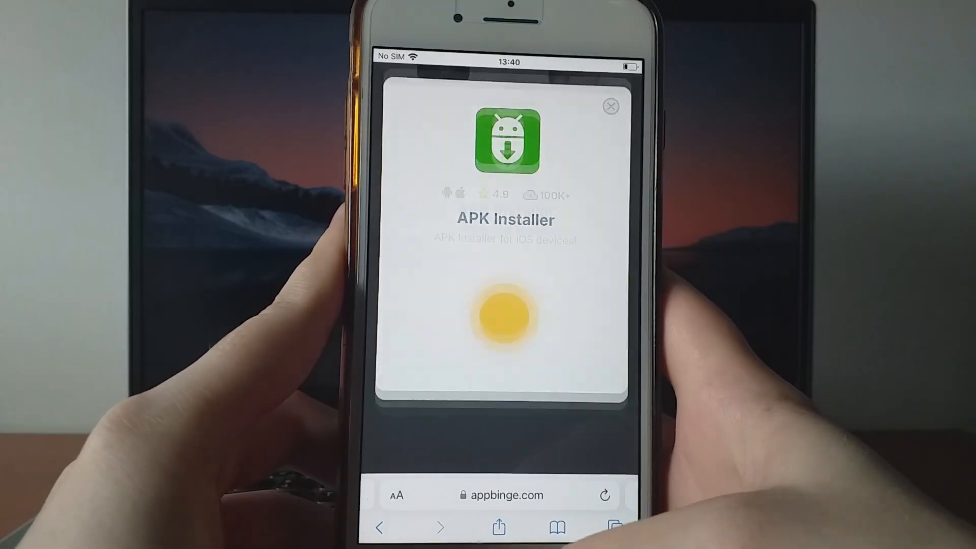
click(503, 314)
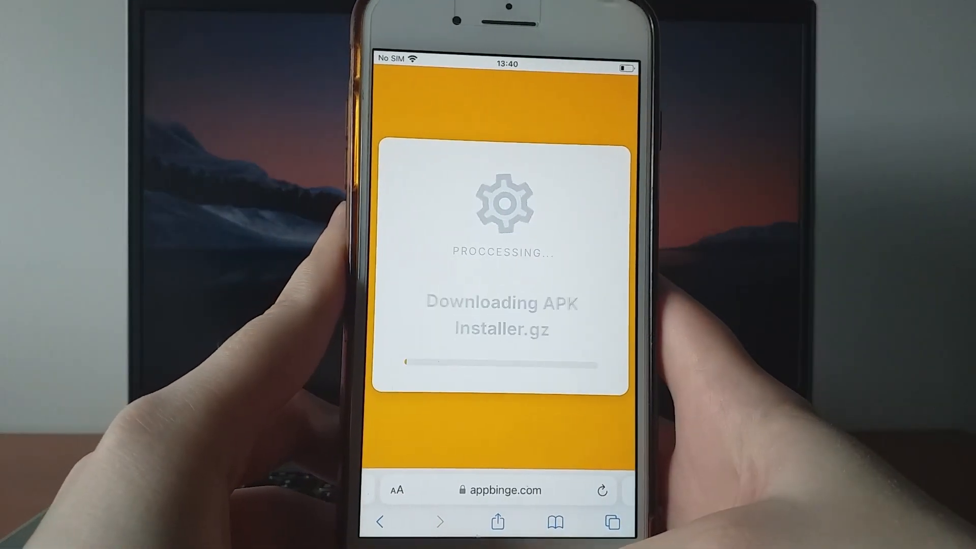